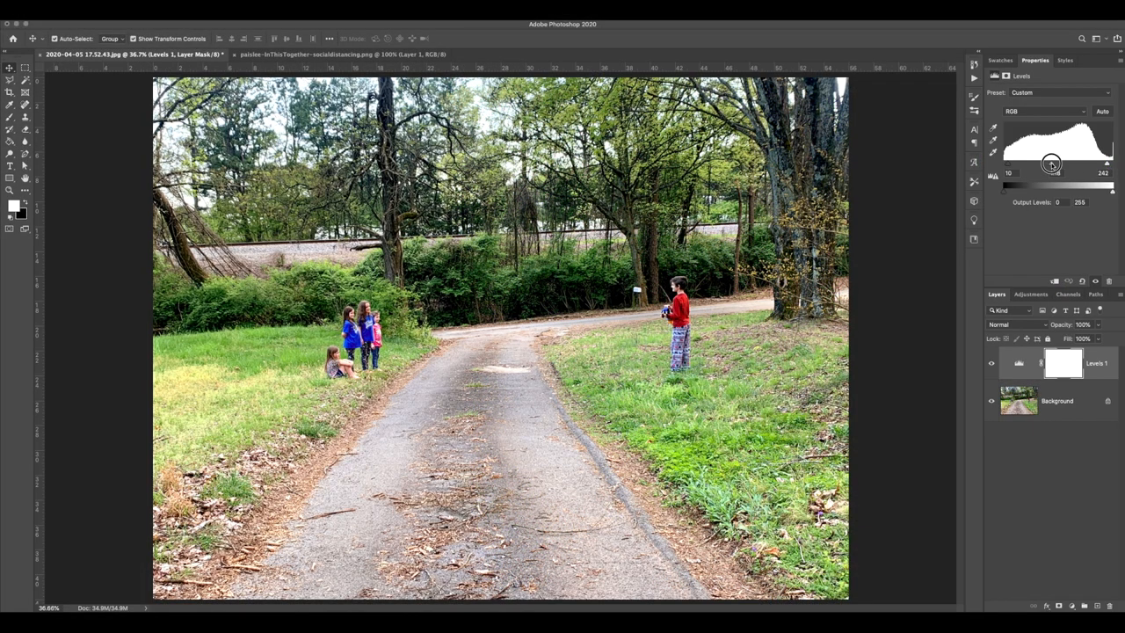
# Step: Raise the Levels midtone gamma to 1.22 to brighten the road scene
pyautogui.moveTo(1053, 166); pyautogui.dragTo(1050, 165)
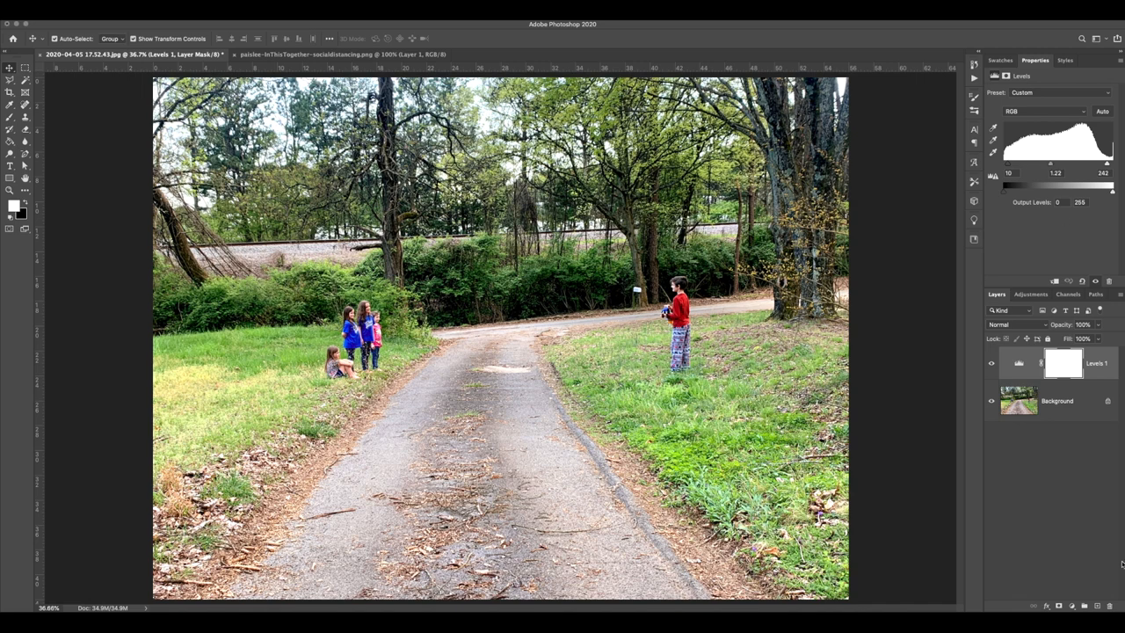
pyautogui.click(991, 364)
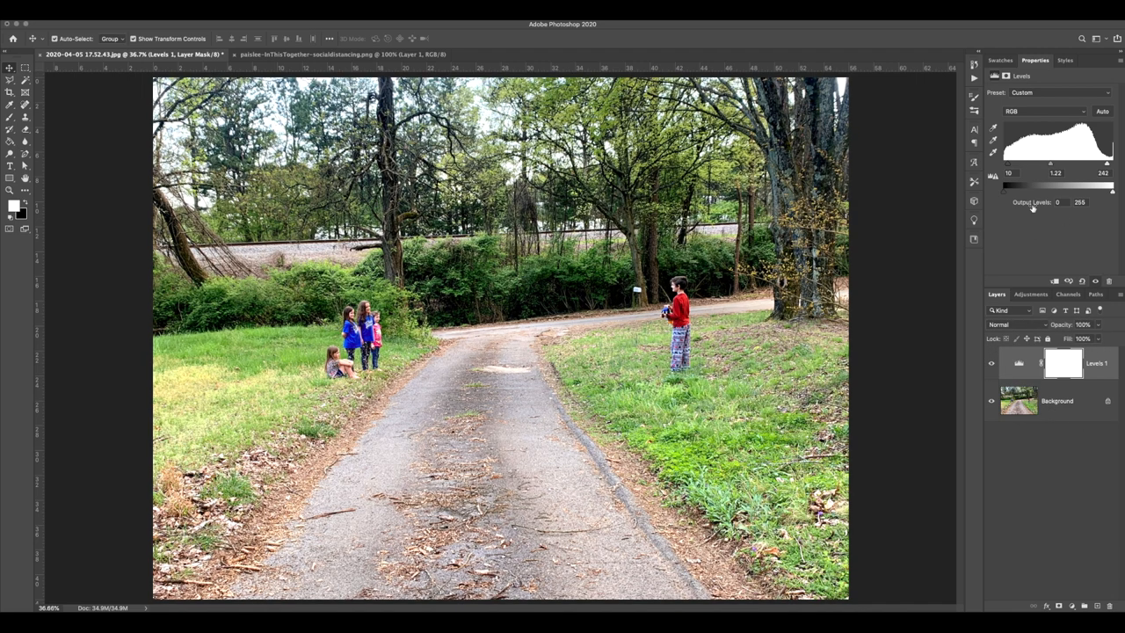
pyautogui.moveTo(1051, 166); pyautogui.dragTo(1055, 165)
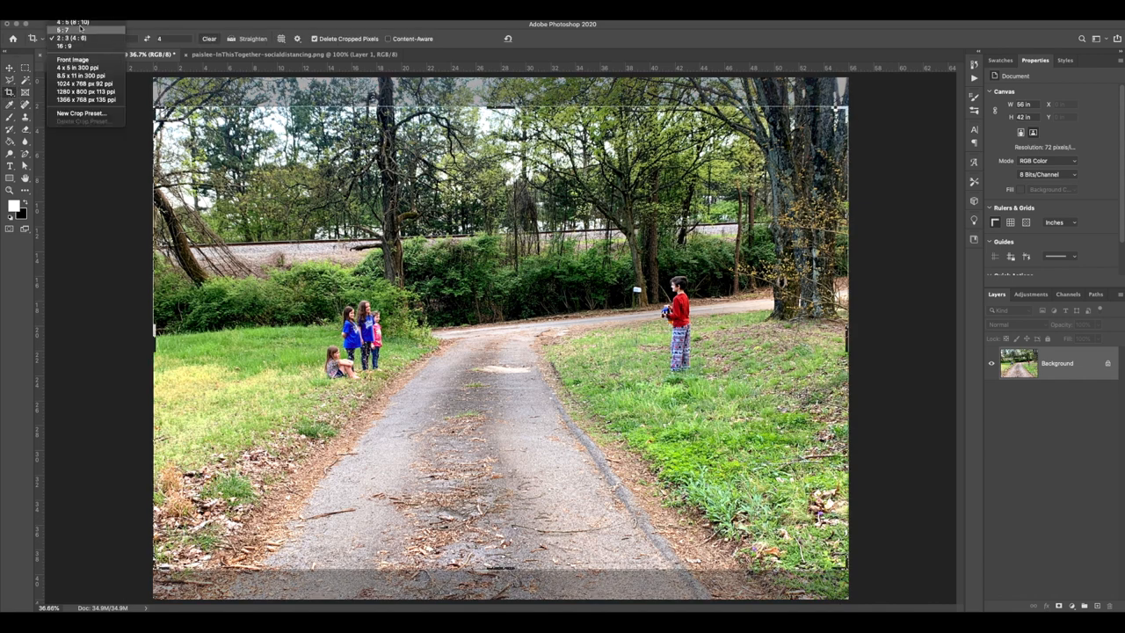
# Step: Frame an 8.25 × 8.5 inch custom crop around the children and the road
pyautogui.click(78, 41)
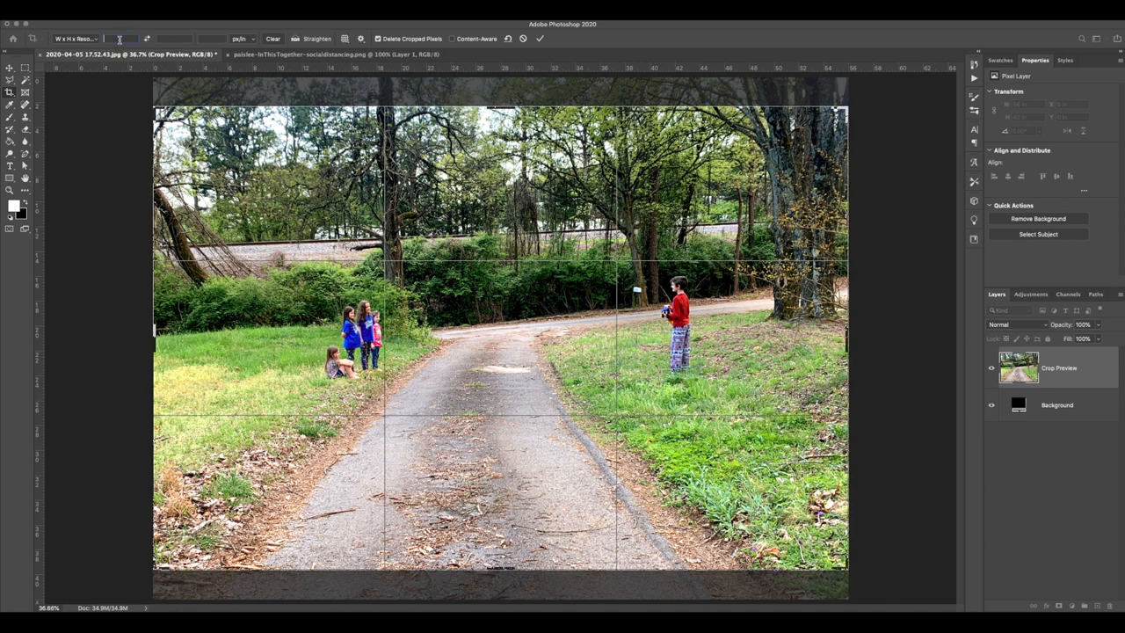
pyautogui.moveTo(118, 39)
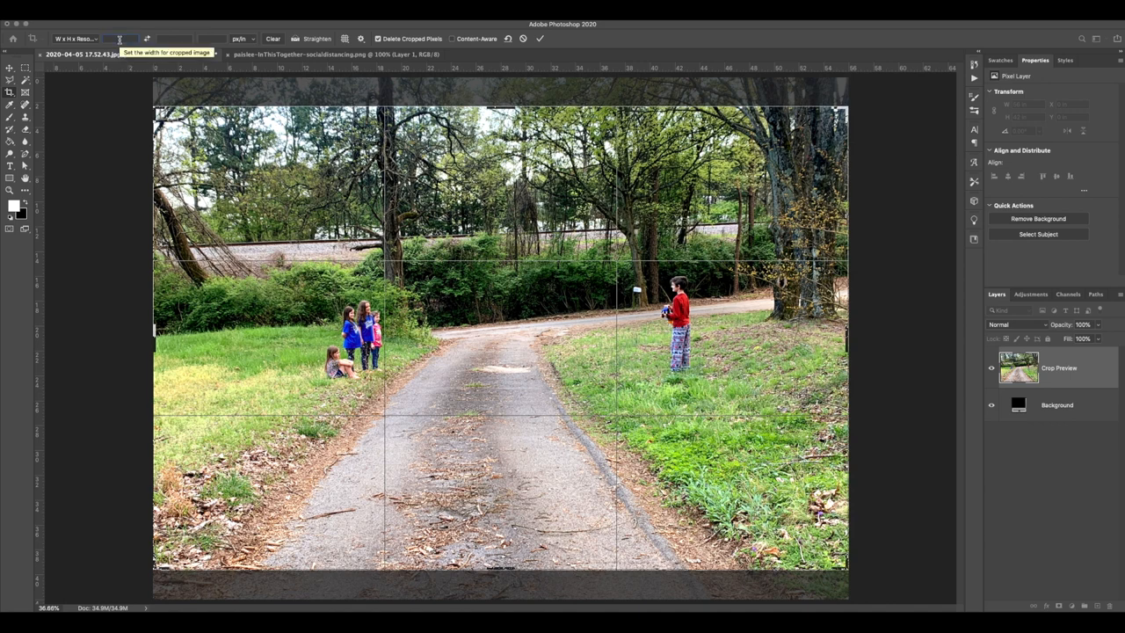
pyautogui.write('8.5 in')
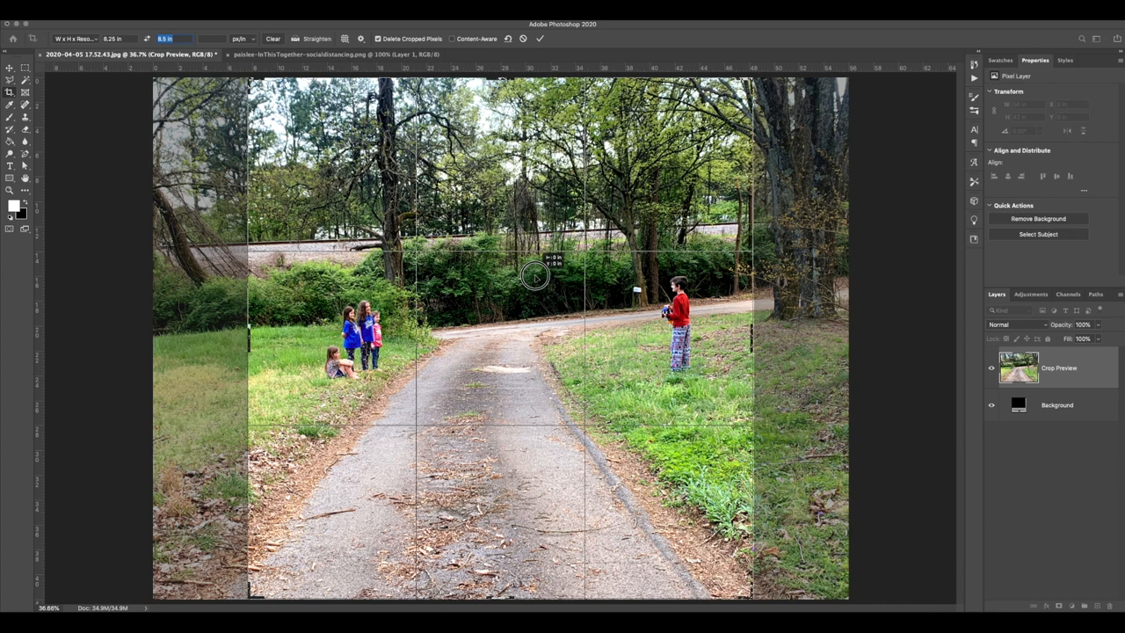
pyautogui.moveTo(751, 81); pyautogui.dragTo(721, 106)
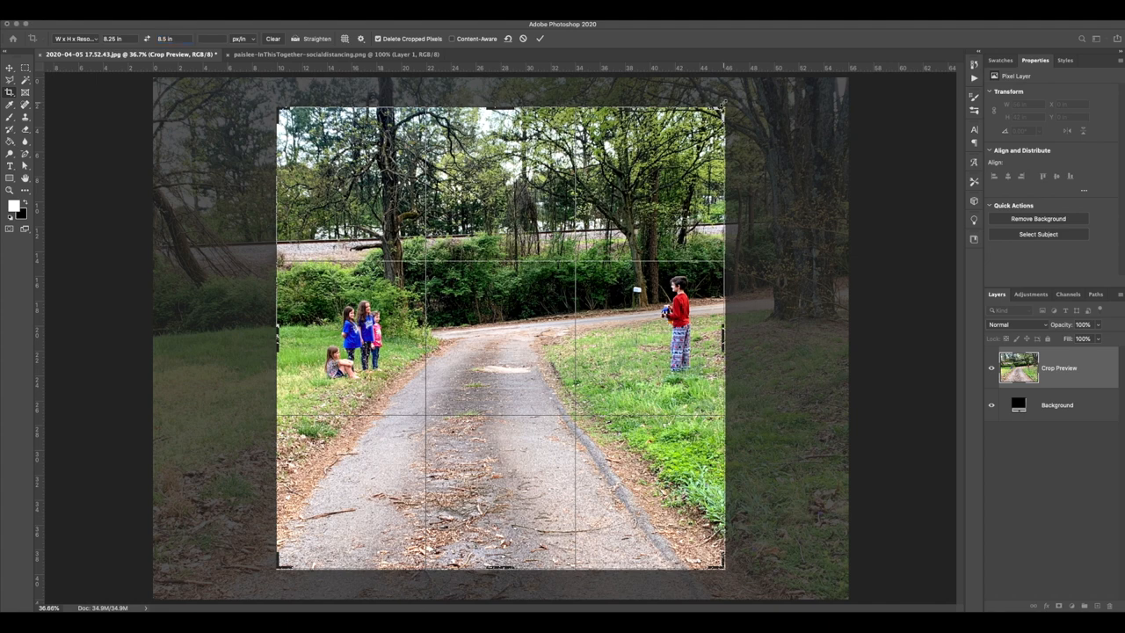
pyautogui.moveTo(711, 286)
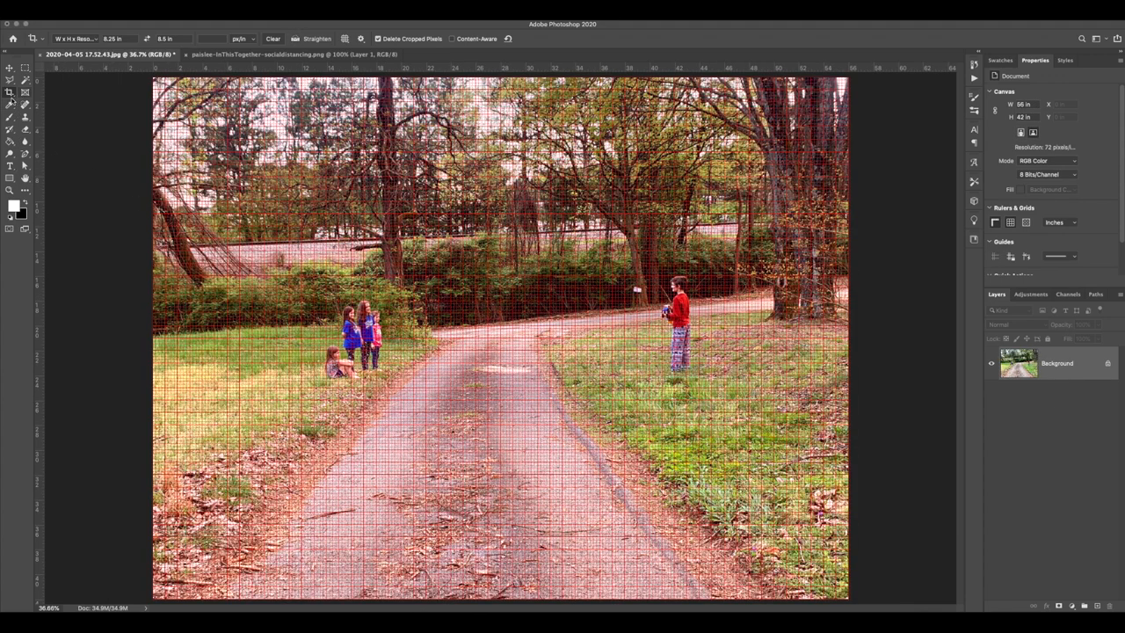
# Step: Commit the crop so the photo becomes 8.5 × 8.25 inches at 300 ppi
pyautogui.click(147, 39)
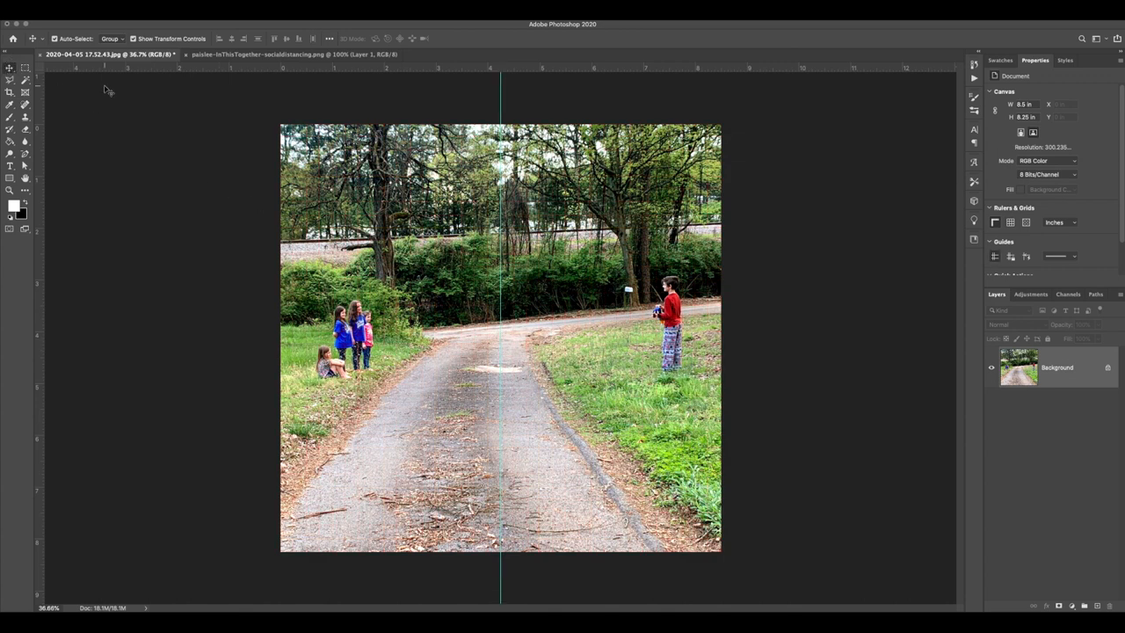
# Step: Bring the 'social distancing' word art layer from its document onto the photo
pyautogui.click(290, 53)
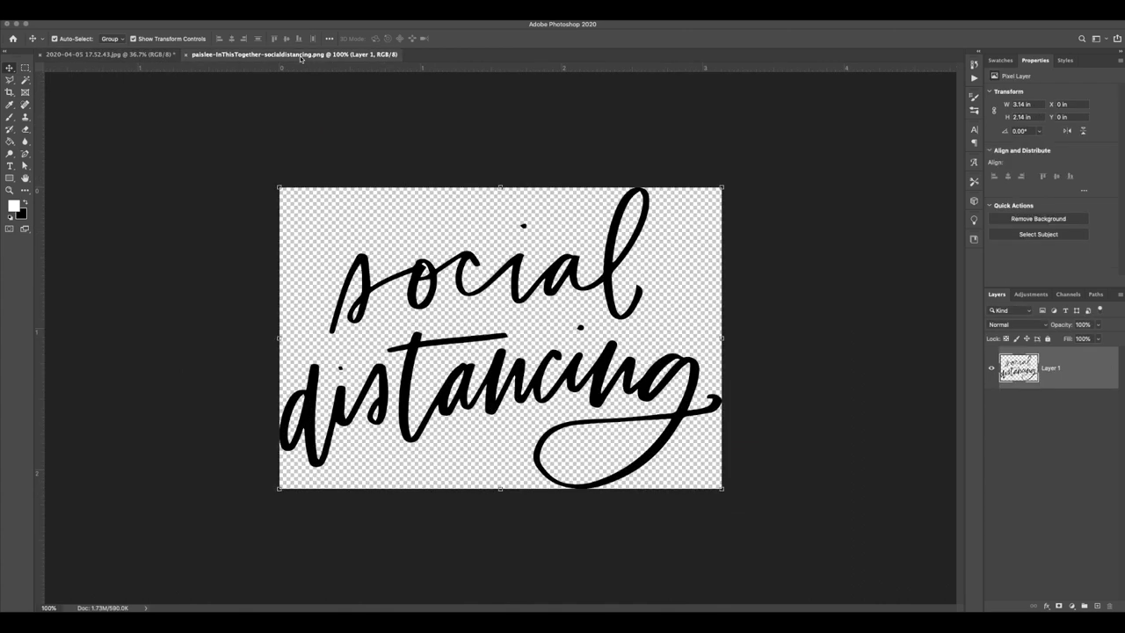
pyautogui.click(114, 55)
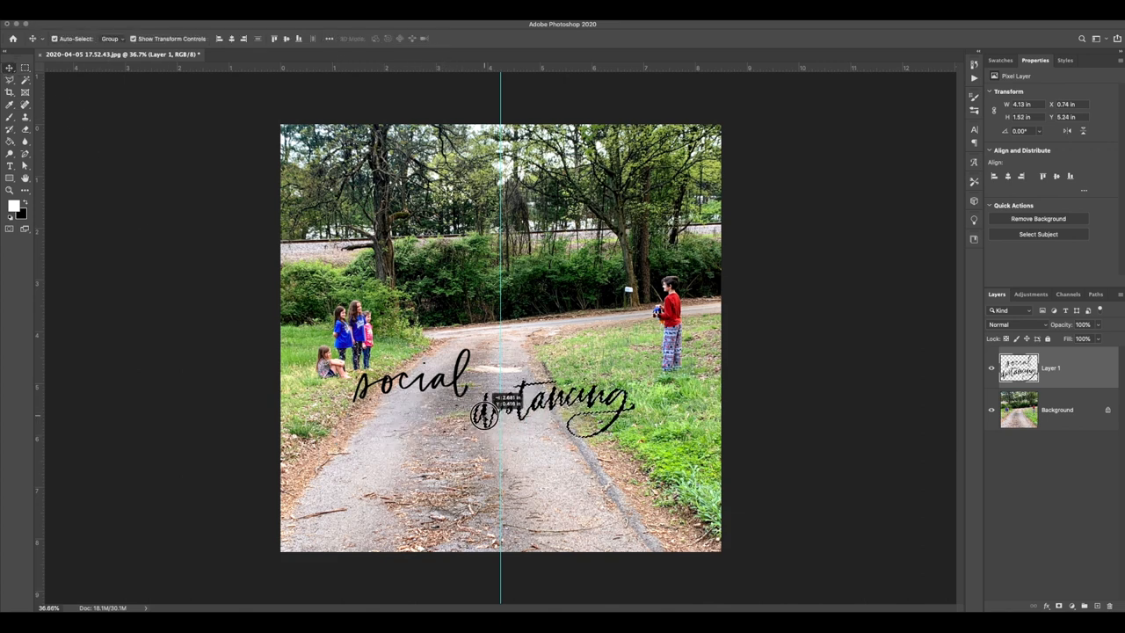
# Step: Place 'distancing' right of the centre fold and 'social' left of it above the trees
pyautogui.moveTo(483, 414); pyautogui.dragTo(496, 386)
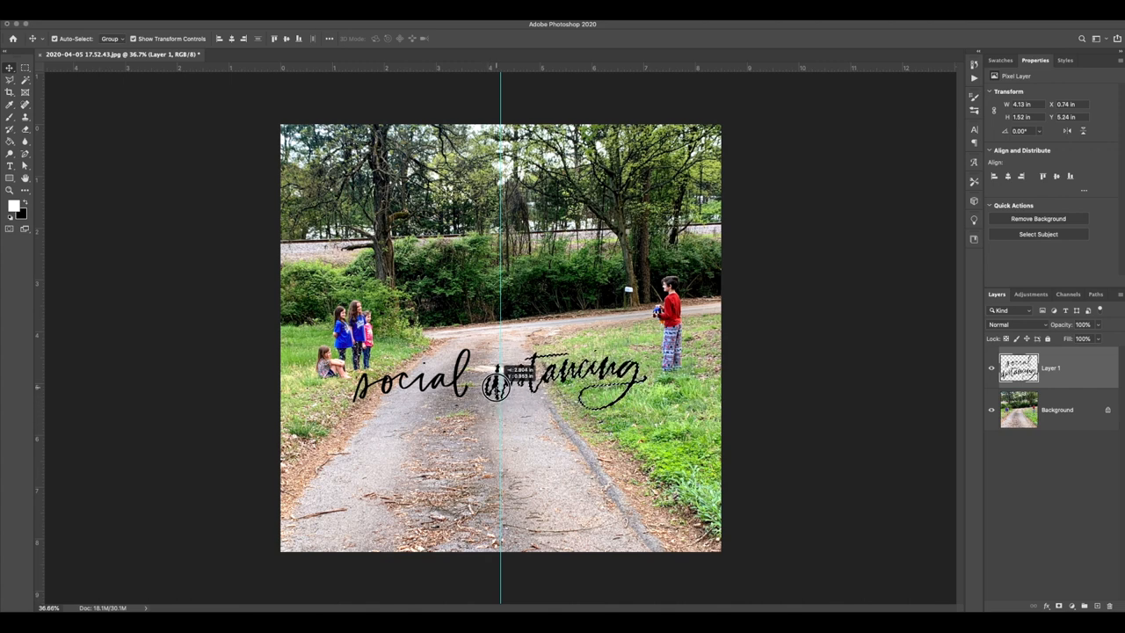
pyautogui.moveTo(497, 382); pyautogui.dragTo(527, 382)
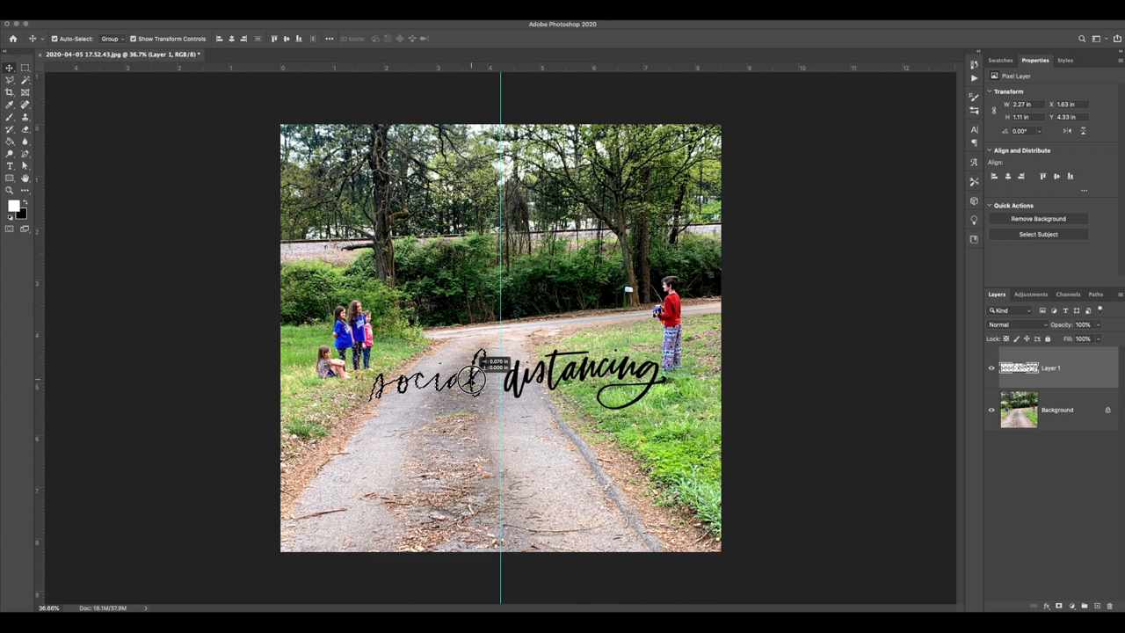
pyautogui.moveTo(457, 383); pyautogui.dragTo(475, 383)
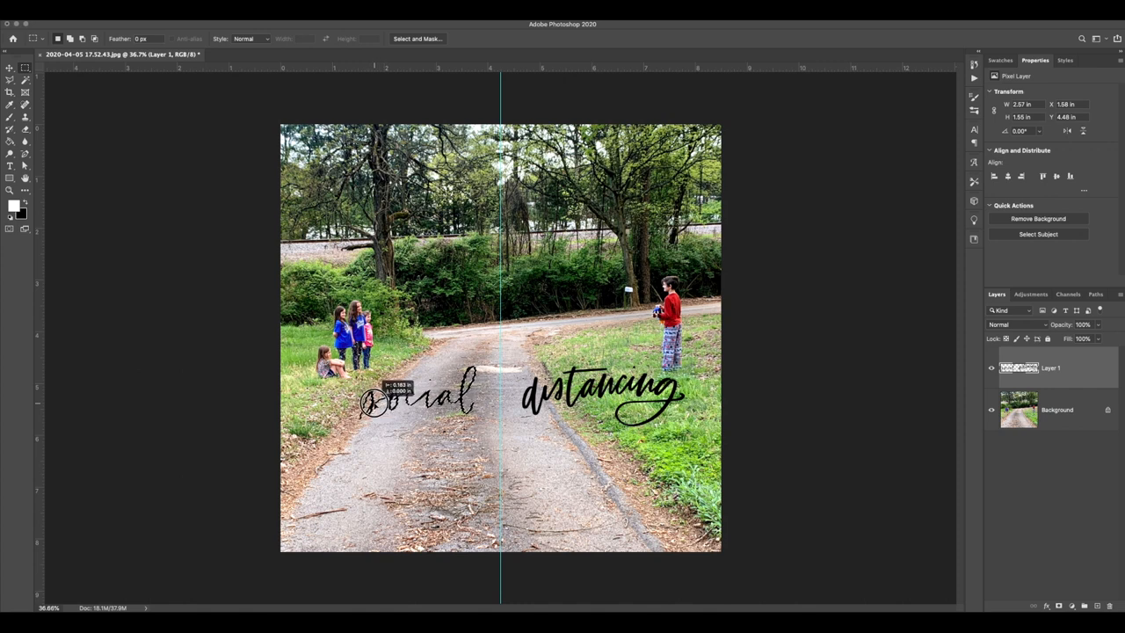
pyautogui.moveTo(413, 396); pyautogui.dragTo(404, 396)
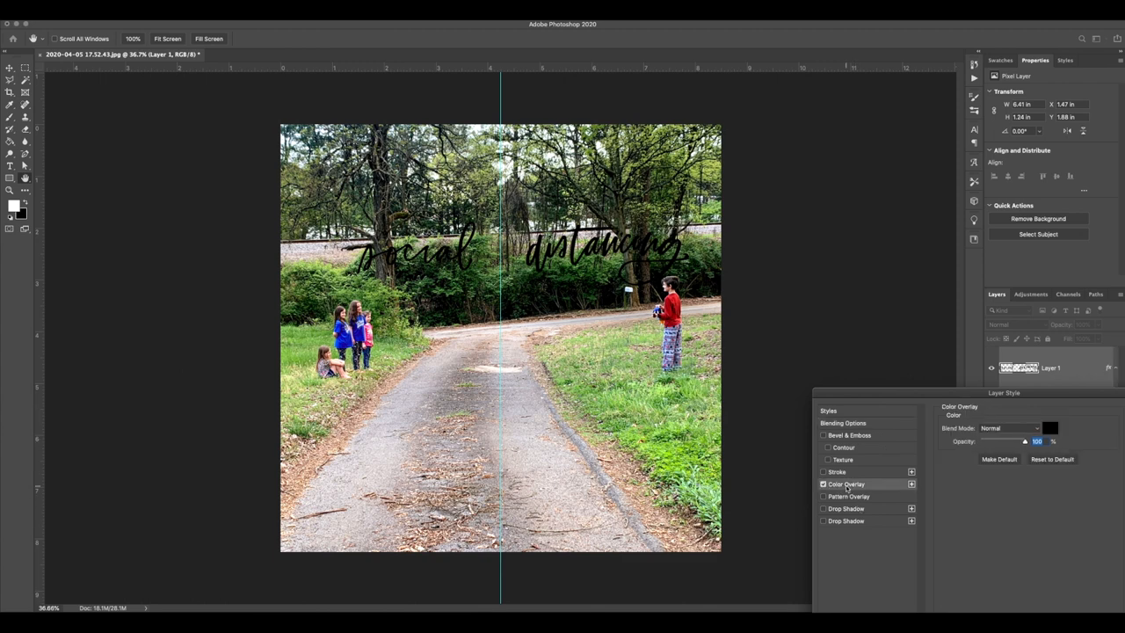
pyautogui.click(1056, 425)
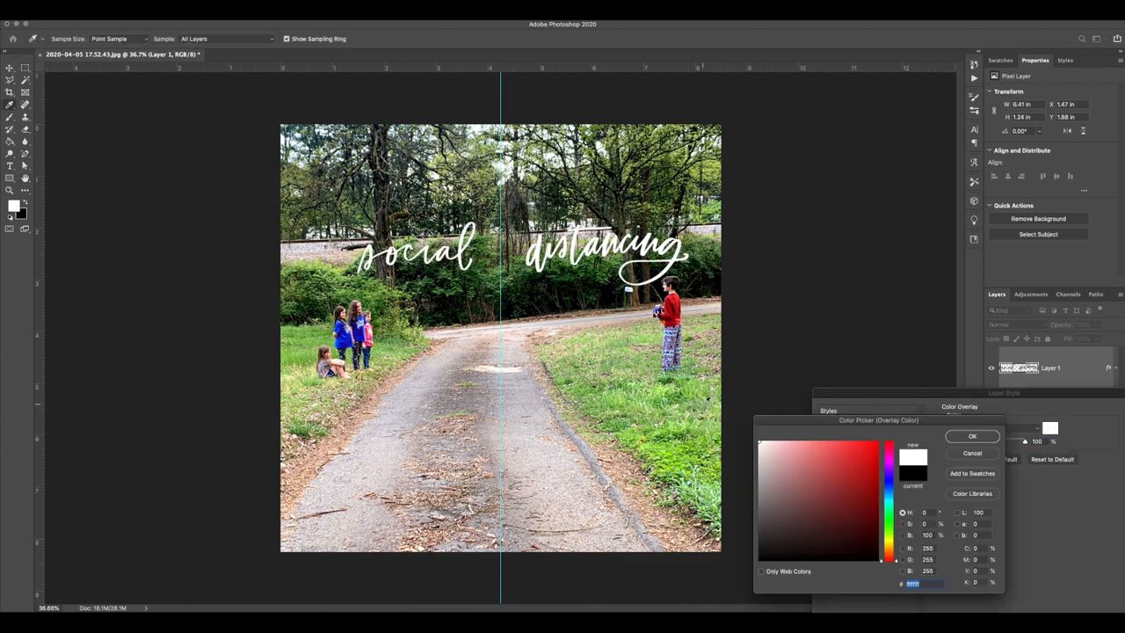
pyautogui.click(969, 436)
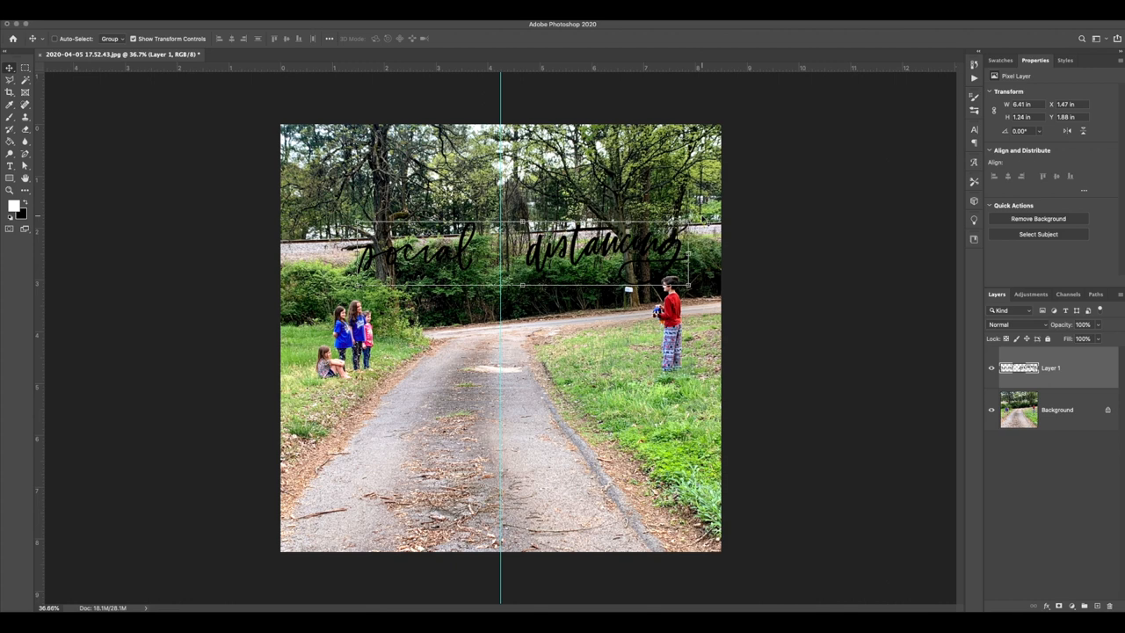
pyautogui.moveTo(523, 255); pyautogui.dragTo(523, 395)
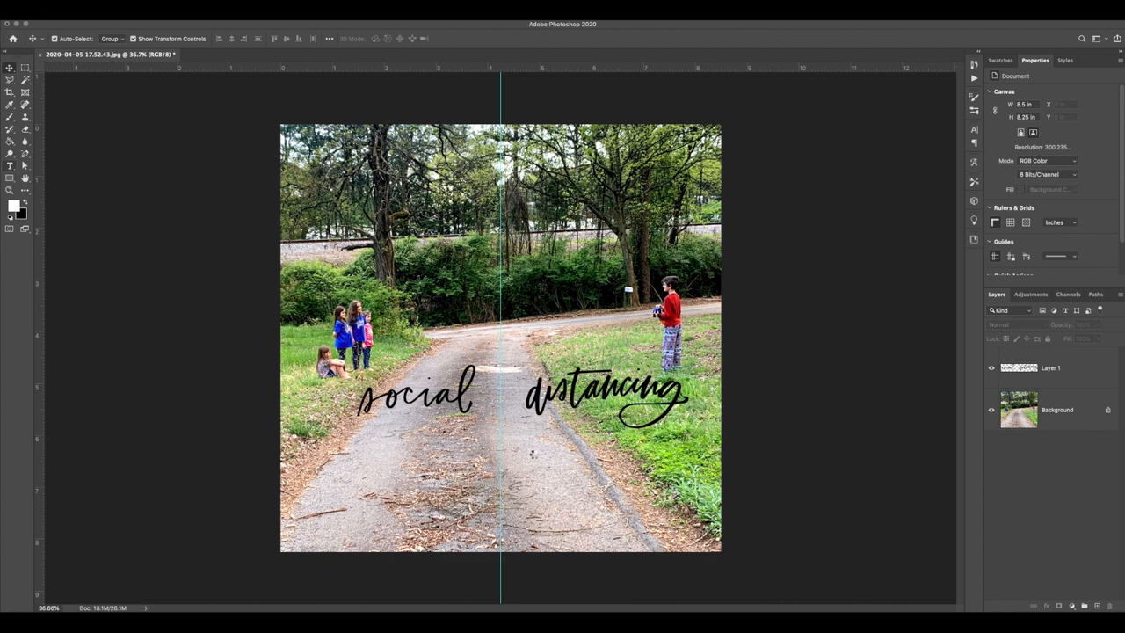
# Step: Start a paragraph text box below 'distancing' for the 24-days journaling
pyautogui.click(10, 167)
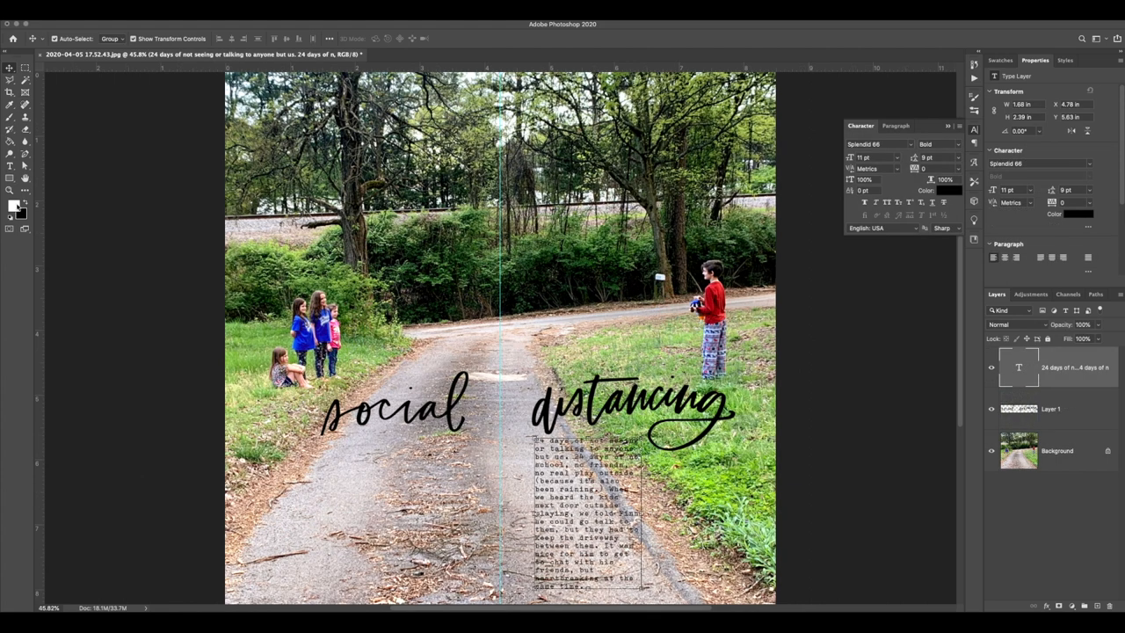
# Step: Draw a white rectangle over the journaling area beneath the text as a vellum backing
pyautogui.click(1057, 409)
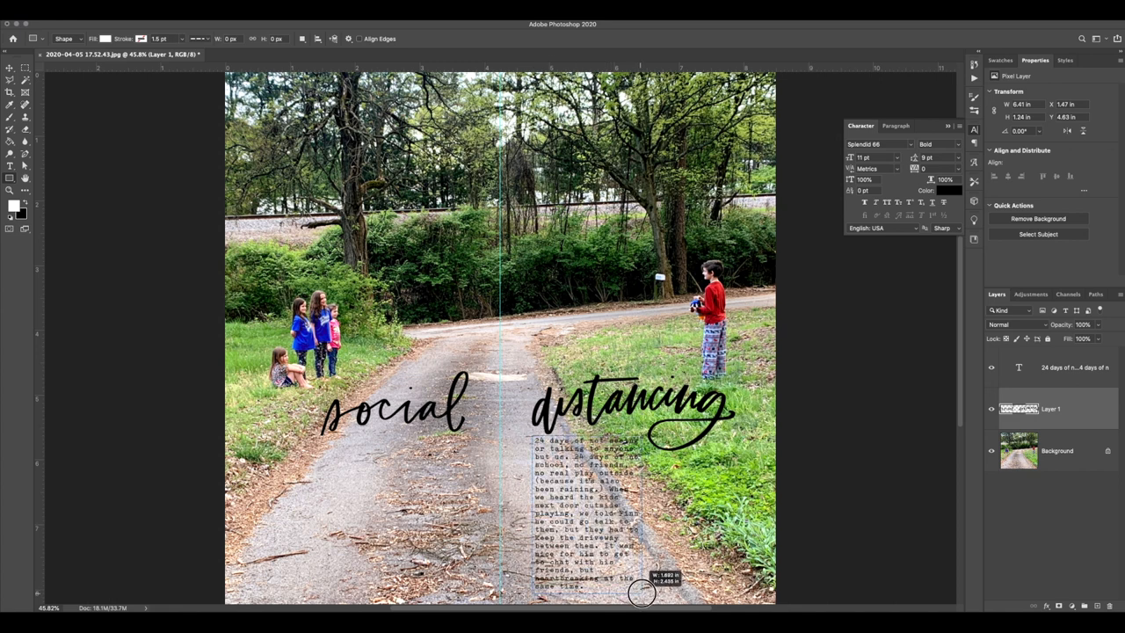
pyautogui.moveTo(535, 435); pyautogui.dragTo(642, 597)
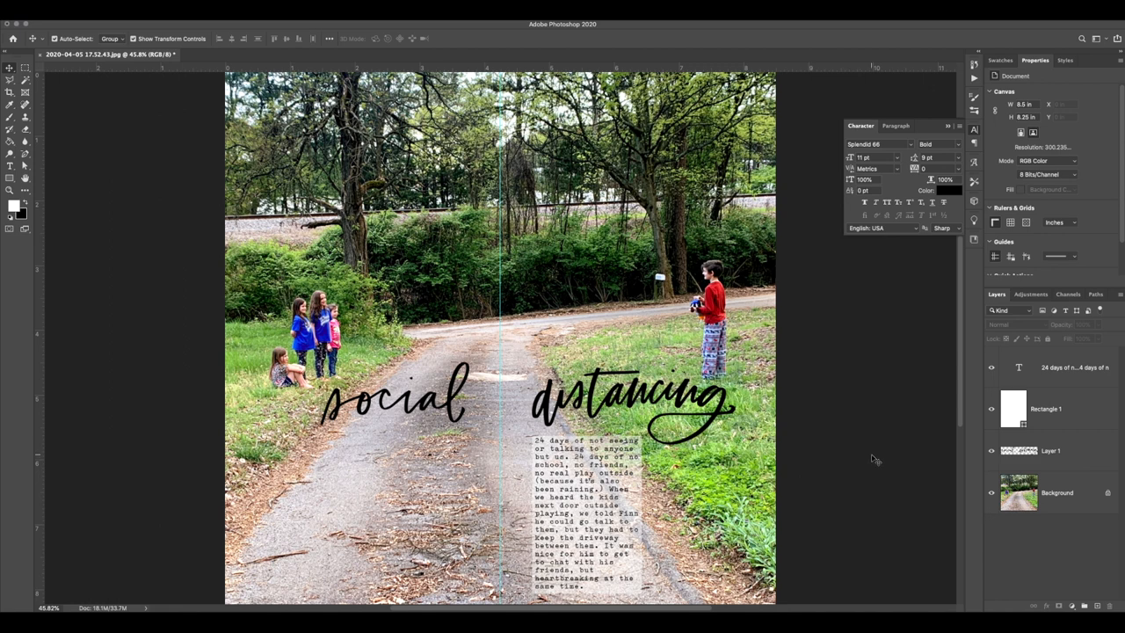
pyautogui.moveTo(200, 85)
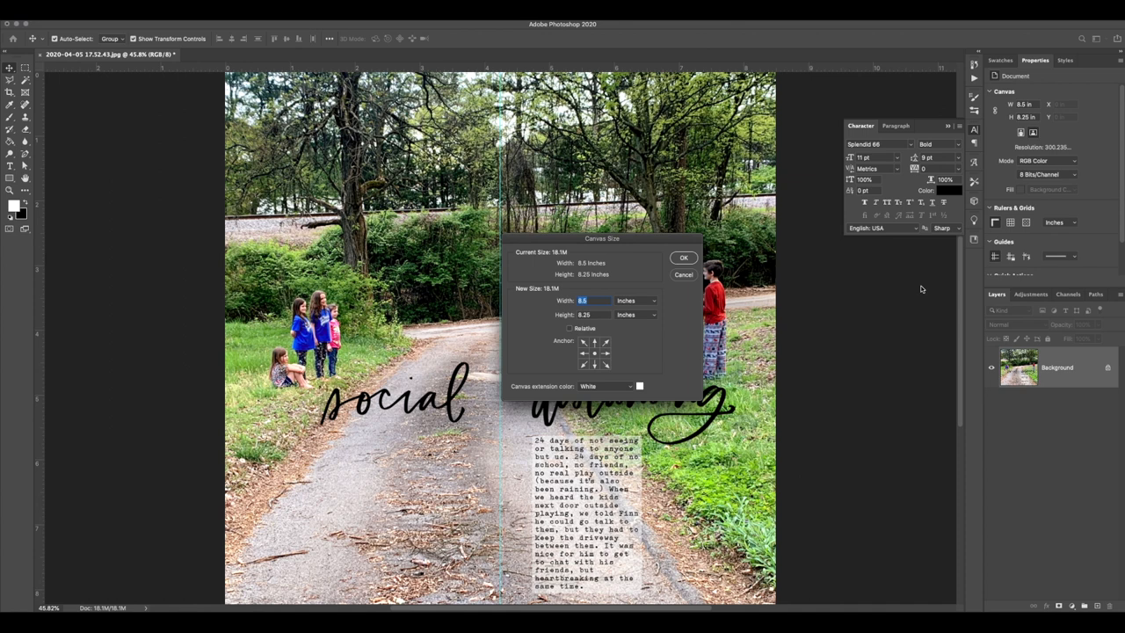
# Step: Extend the canvas height to 11 inches, leaving white bands above and below the photo
pyautogui.write('11')
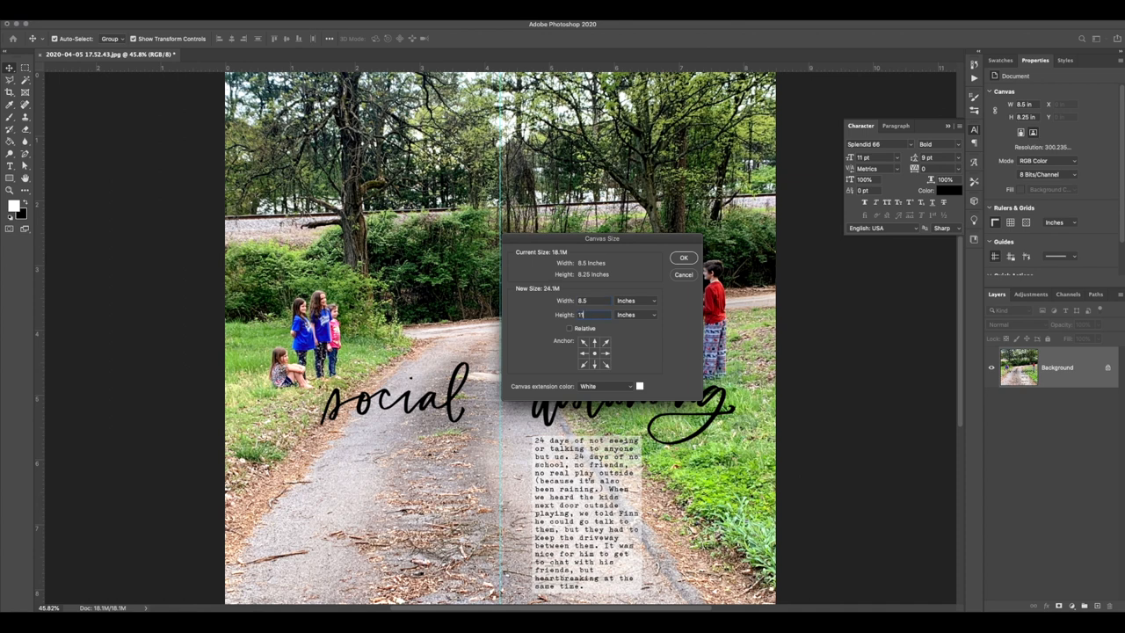
pyautogui.click(684, 258)
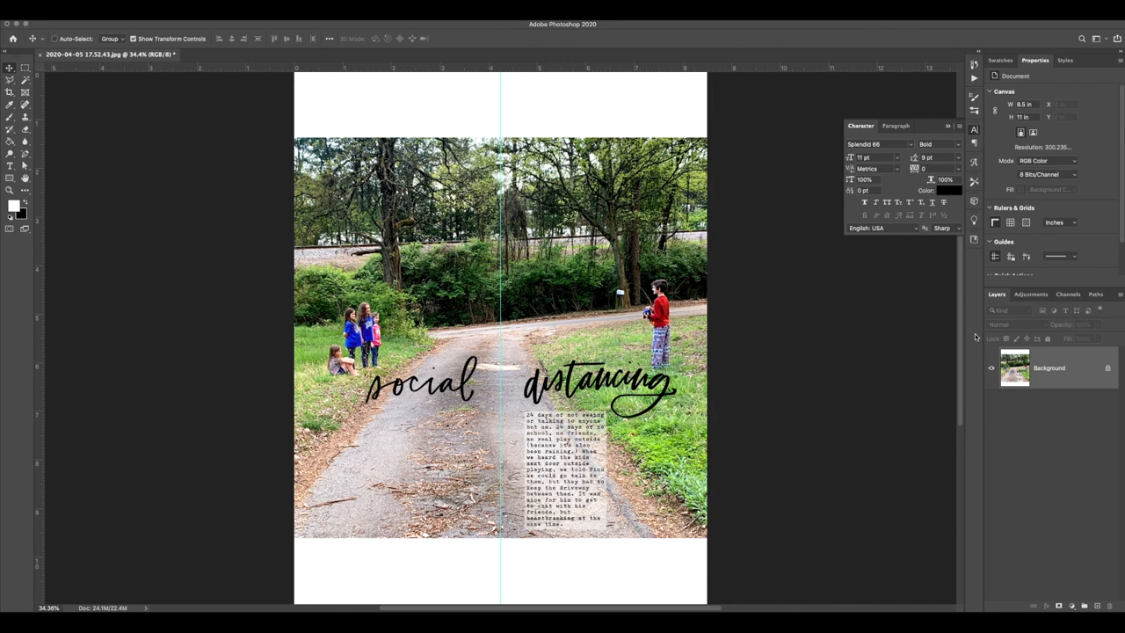
pyautogui.moveTo(804, 350)
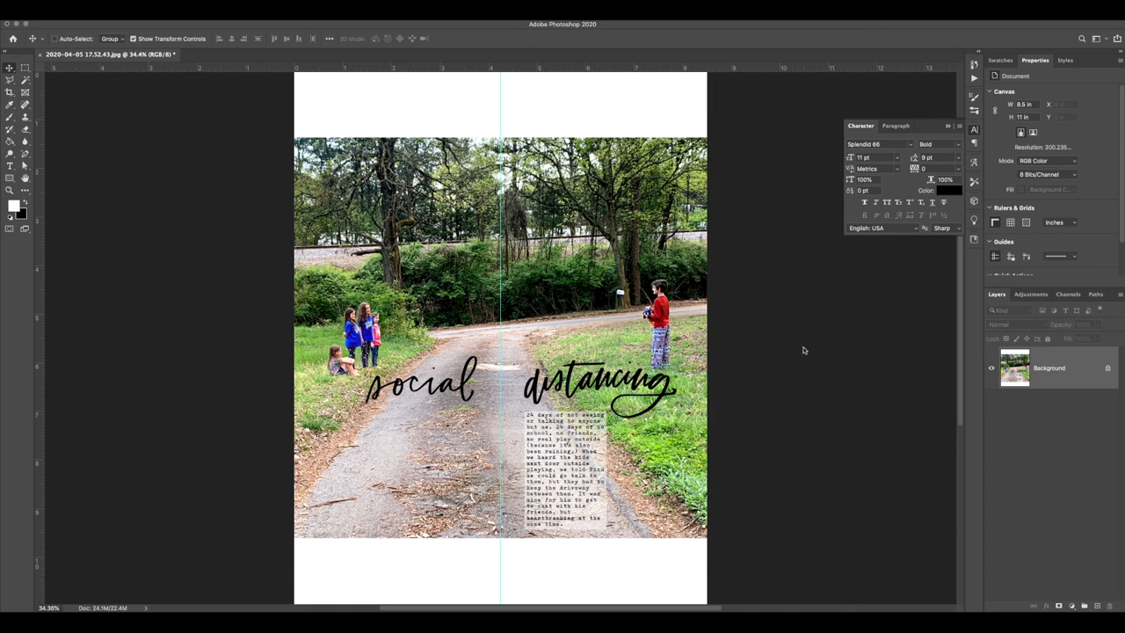